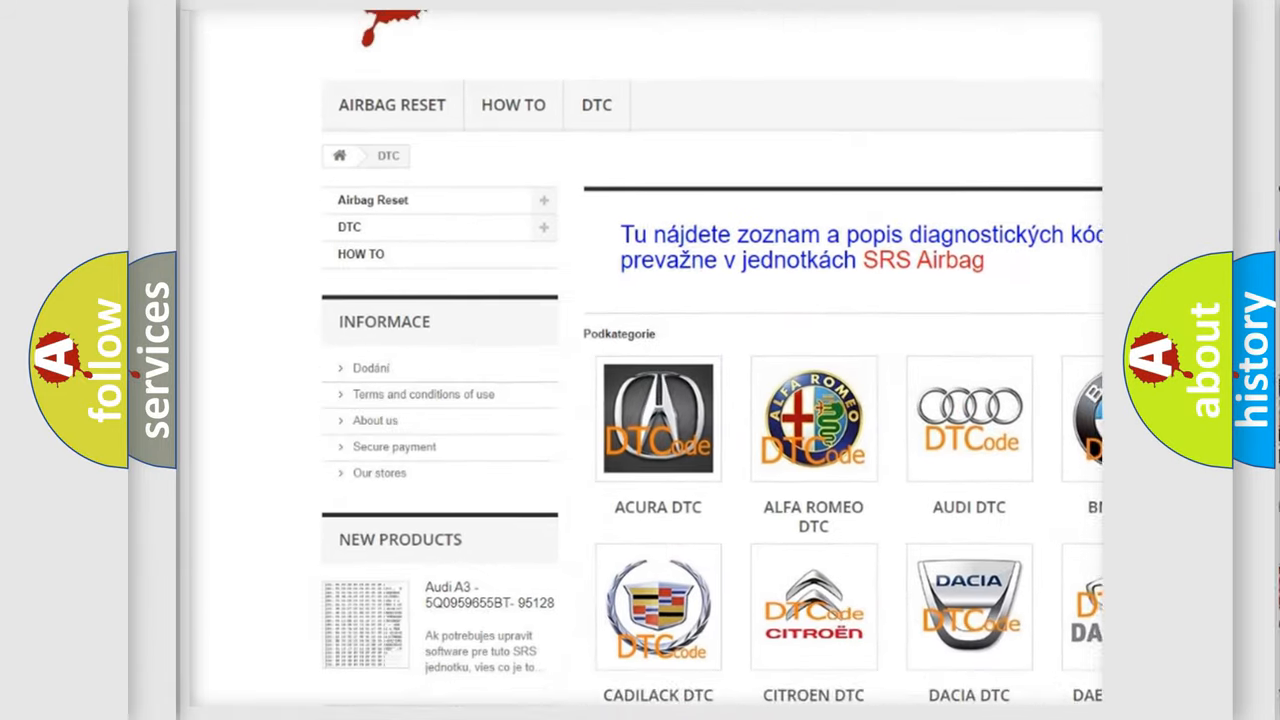
scroll("down", 3)
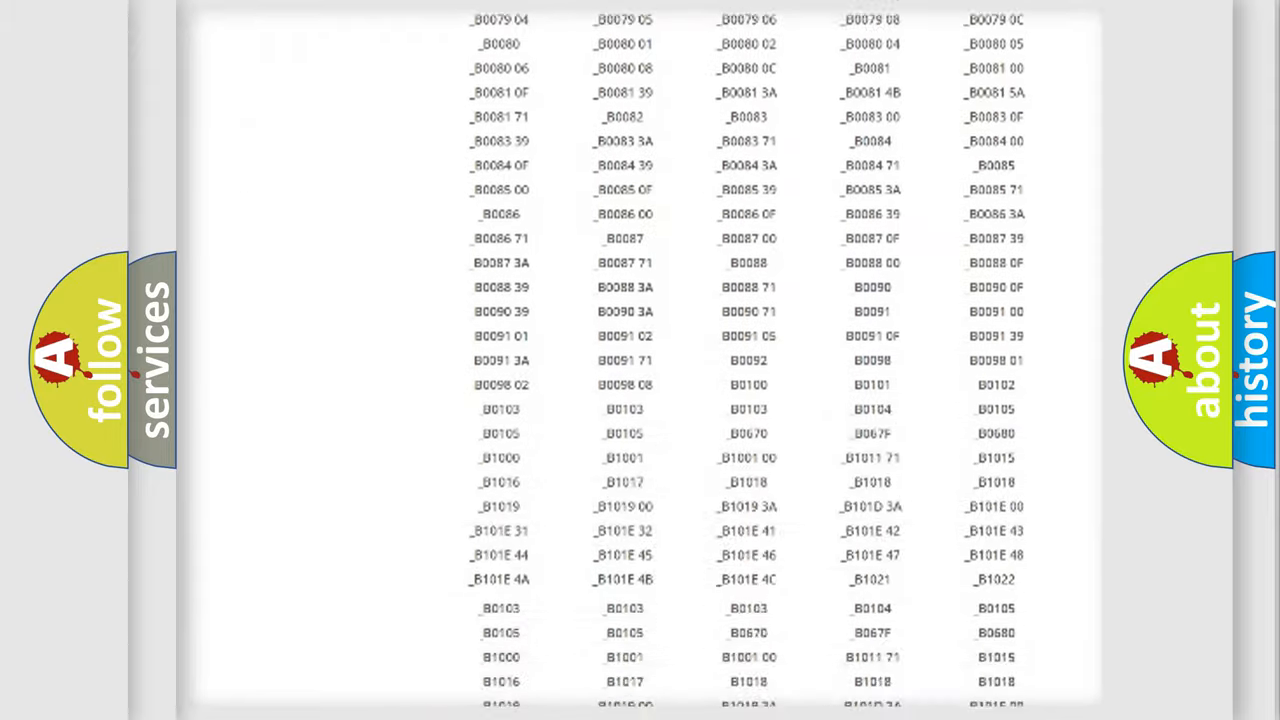
scroll("down", 3)
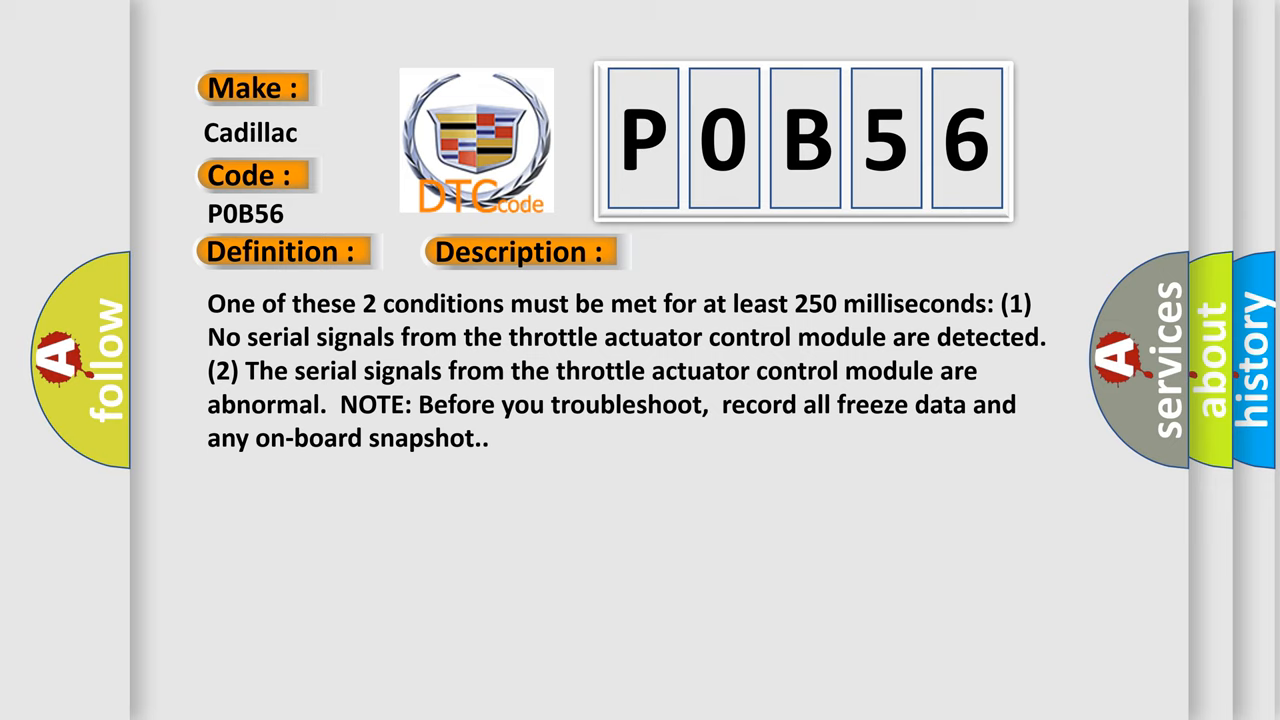
left_click(735, 251)
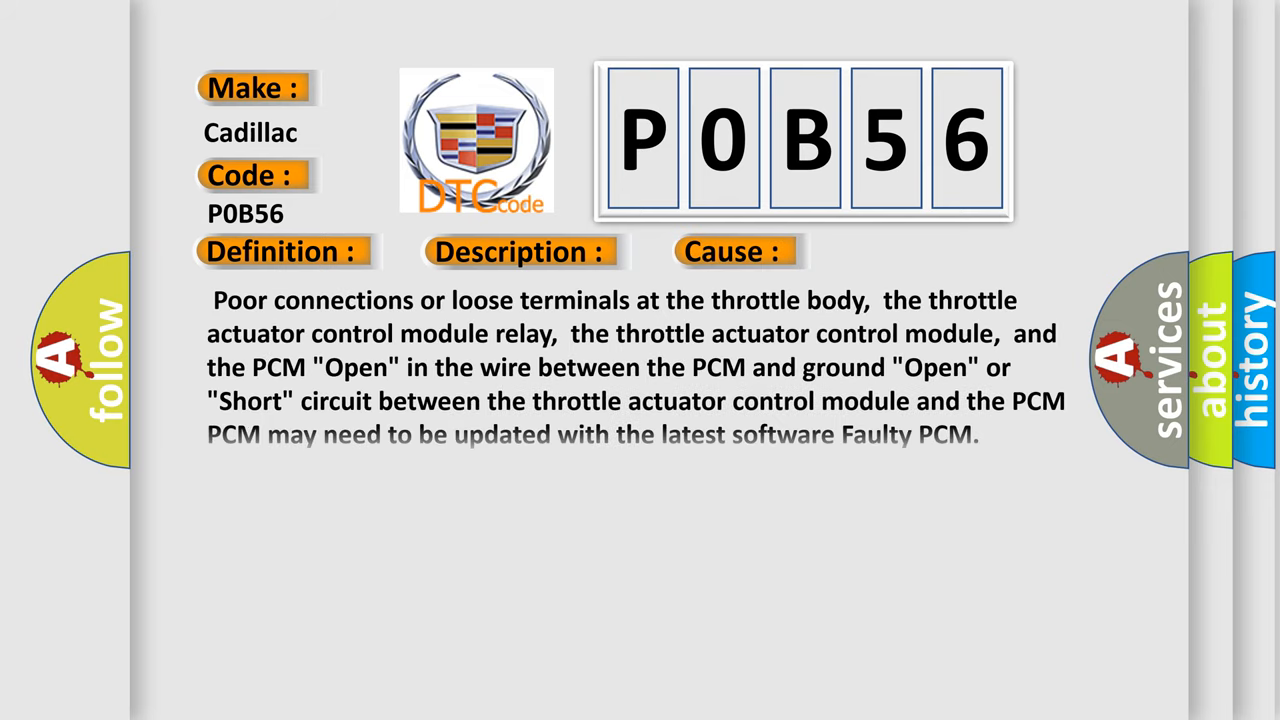